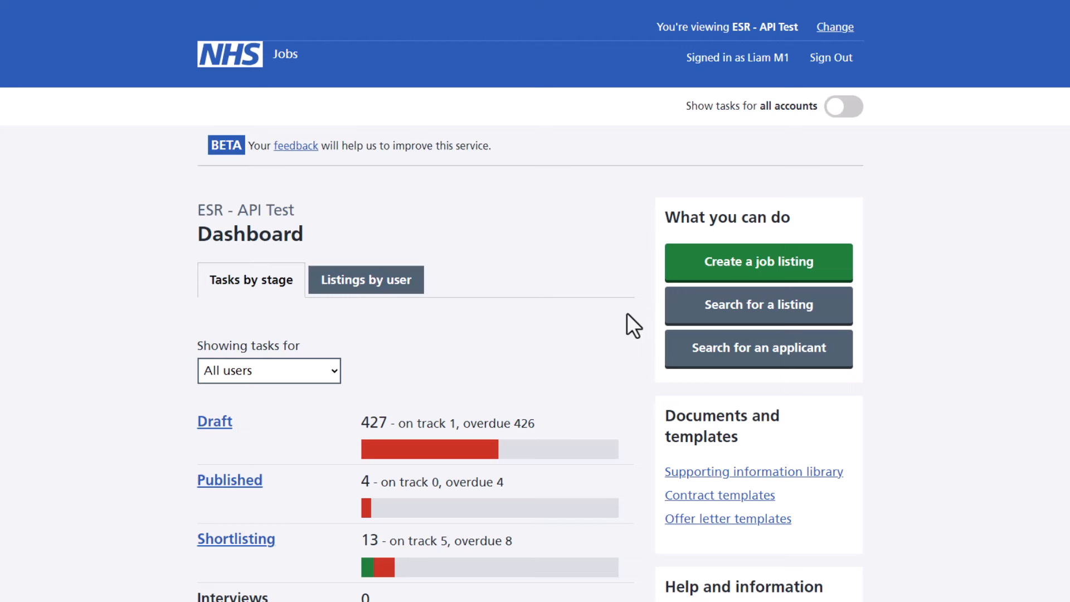
mouse_move(689, 276)
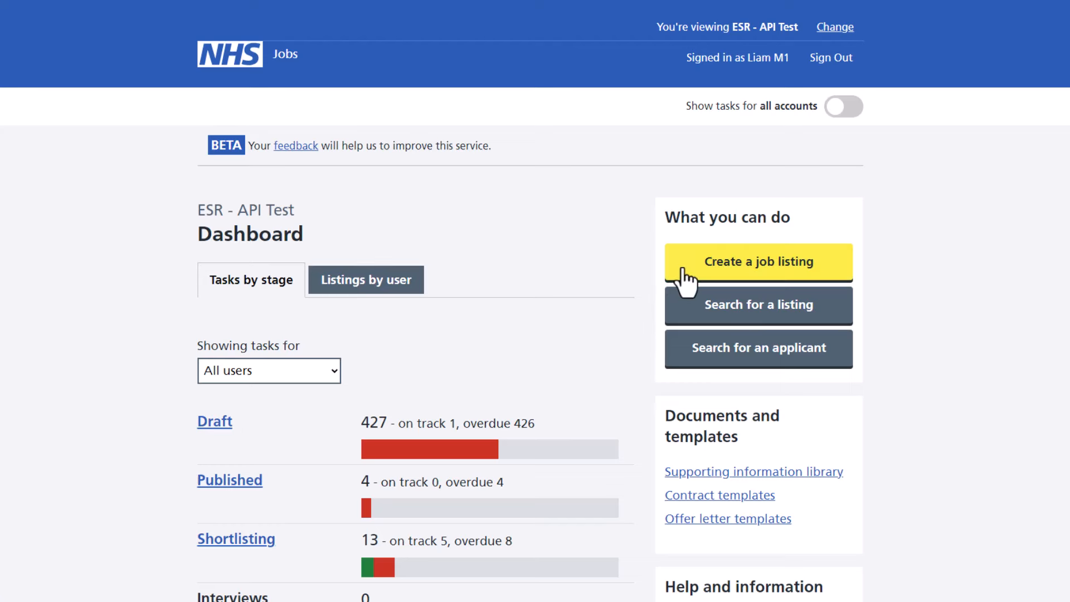
Begin a new job advert via 'Create a job listing' on the dashboard.
click(757, 261)
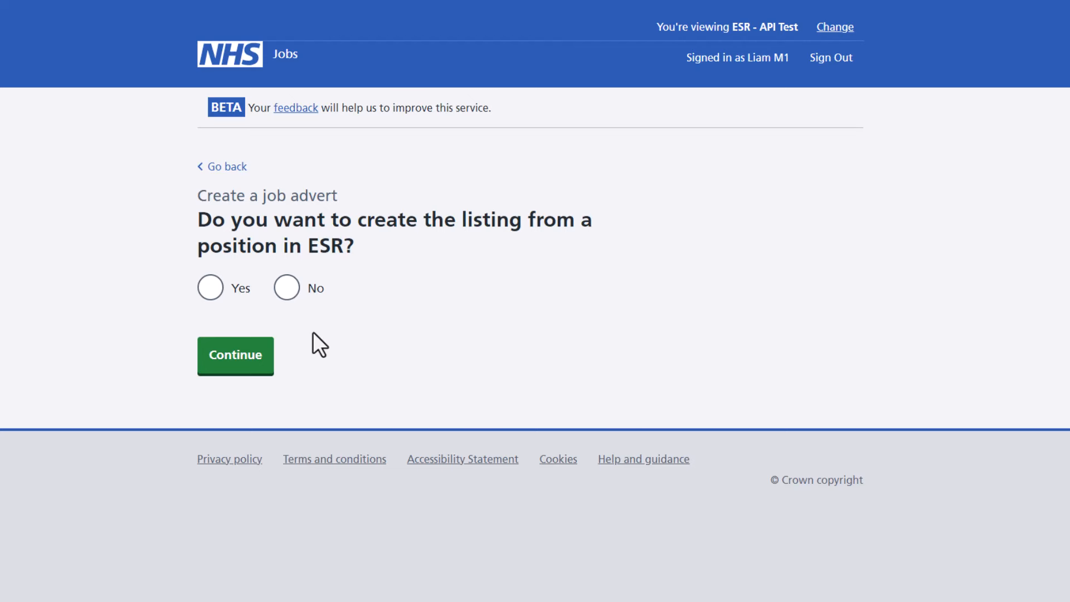
Answer Yes to creating the listing from an ESR position and continue.
click(210, 288)
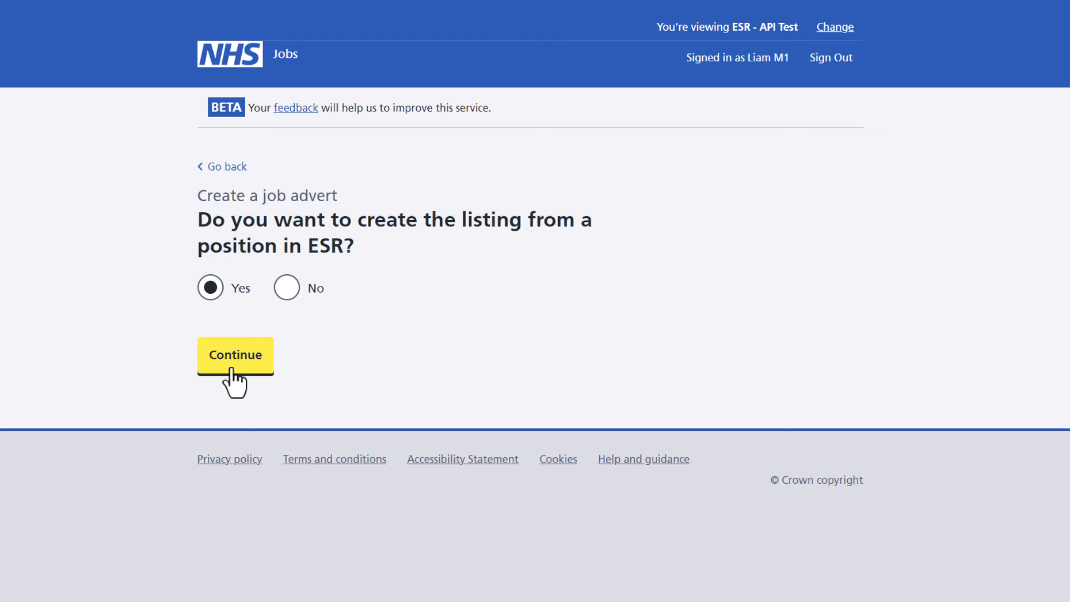
click(235, 355)
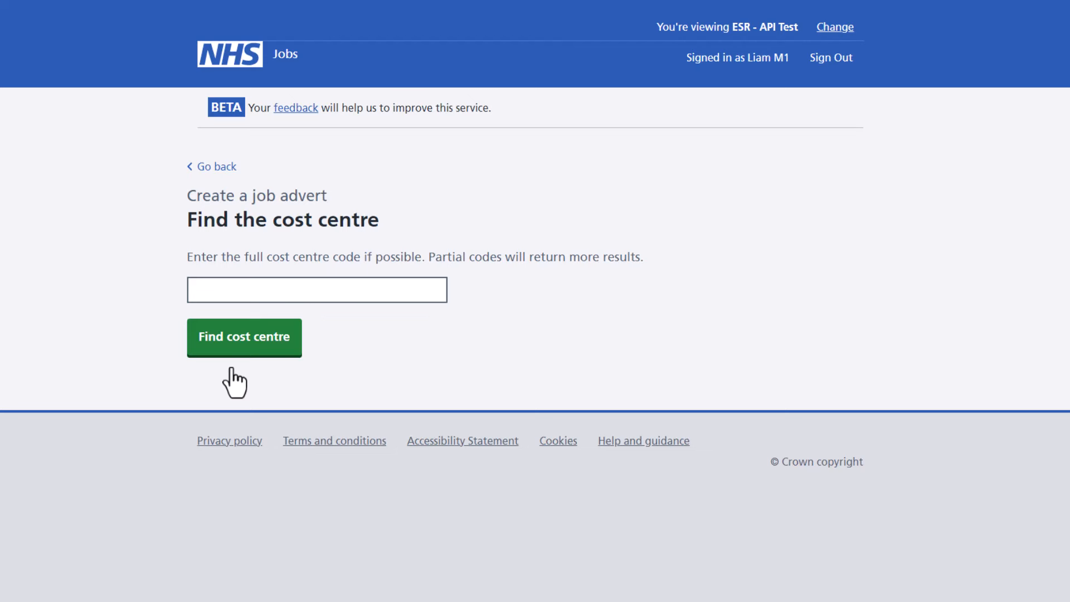
Search M1000, choose cost centre 979M1000HR4 and continue to the position search field.
text(M)
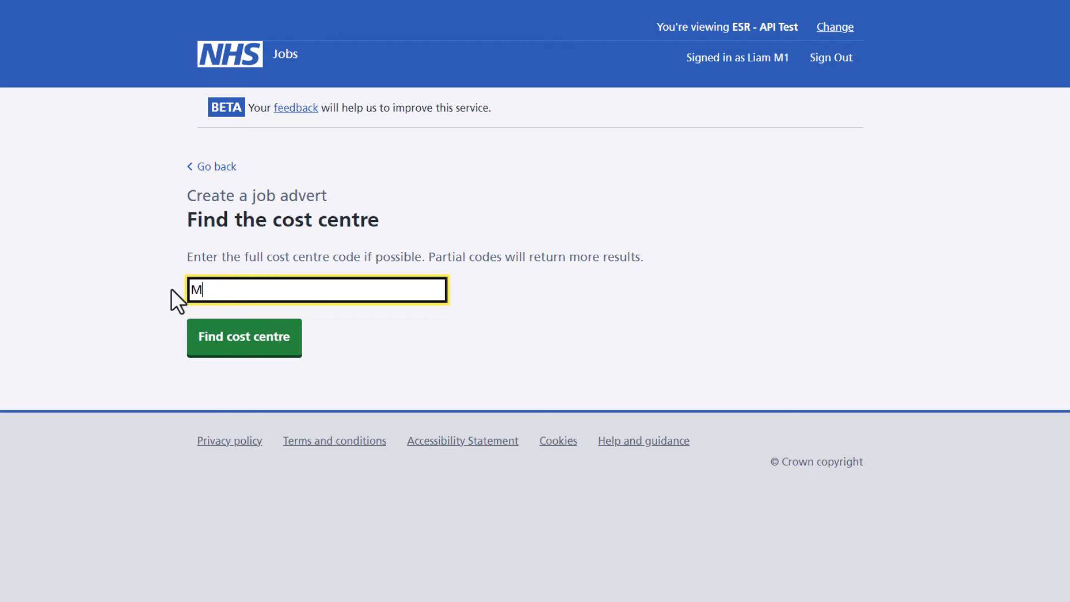
text(1000)
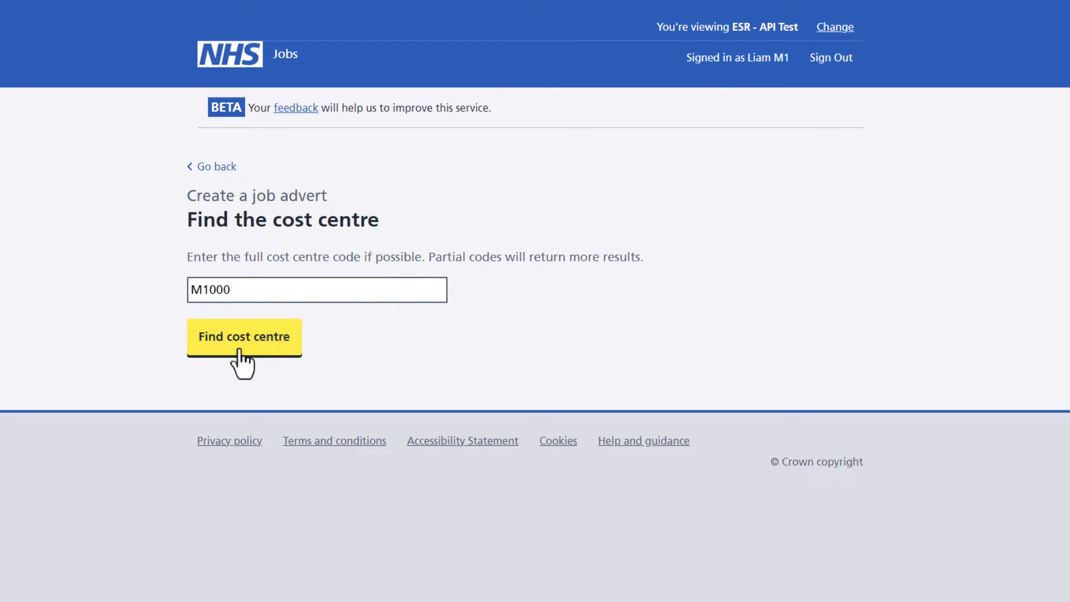
click(245, 337)
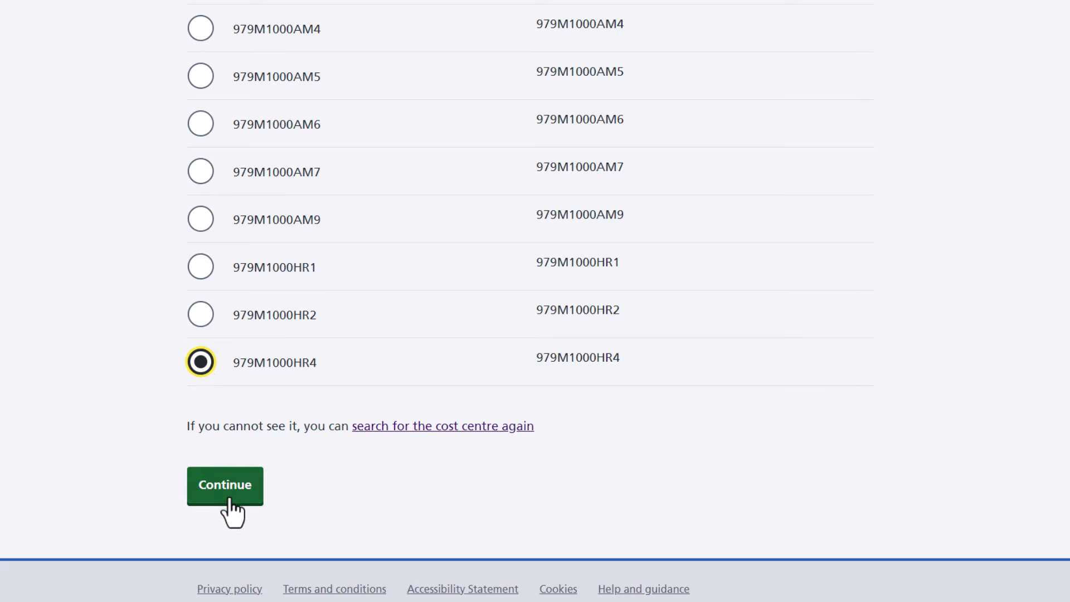
click(225, 485)
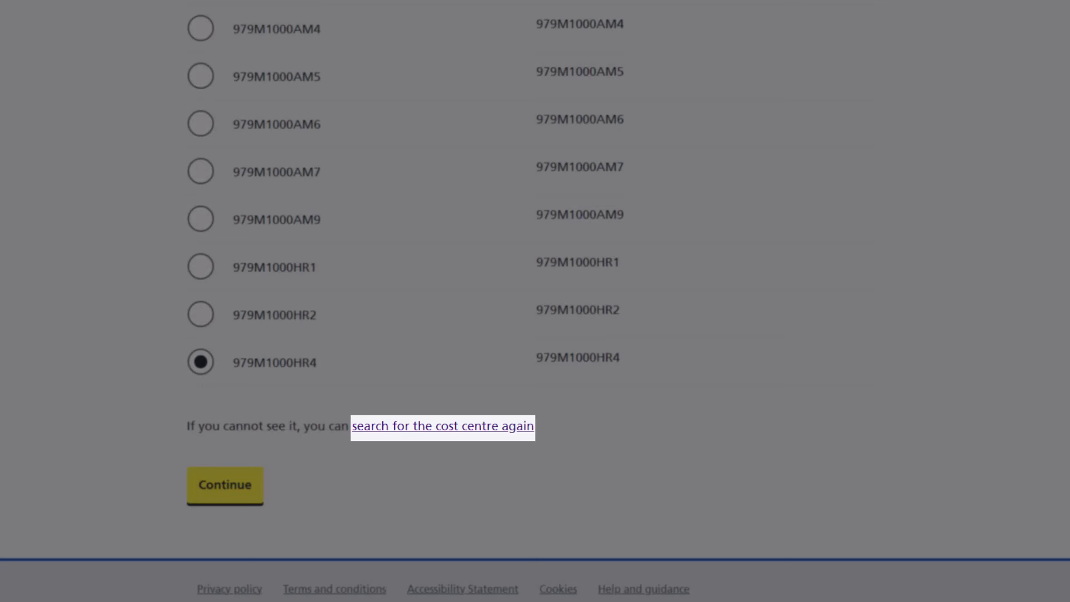
click(443, 425)
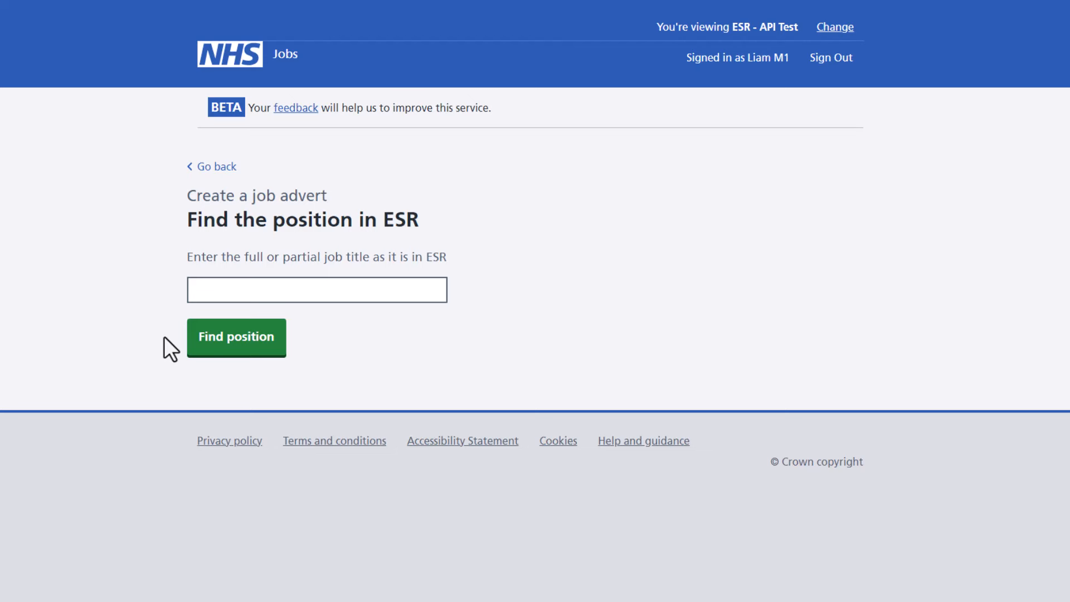
click(315, 290)
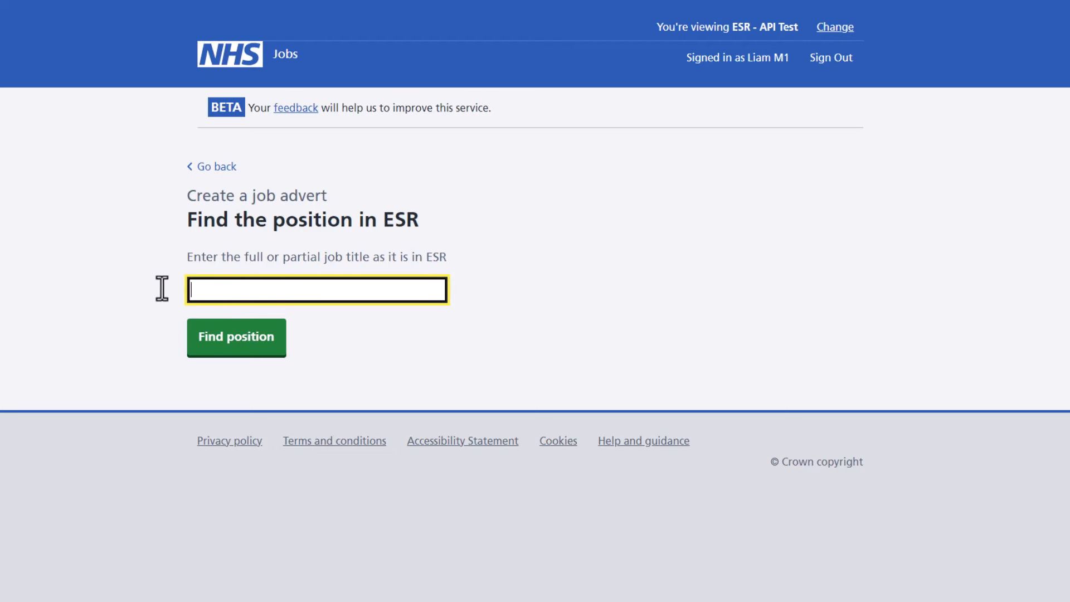
Search ESR for position 8583146, returning a Band 5 match.
text(85831)
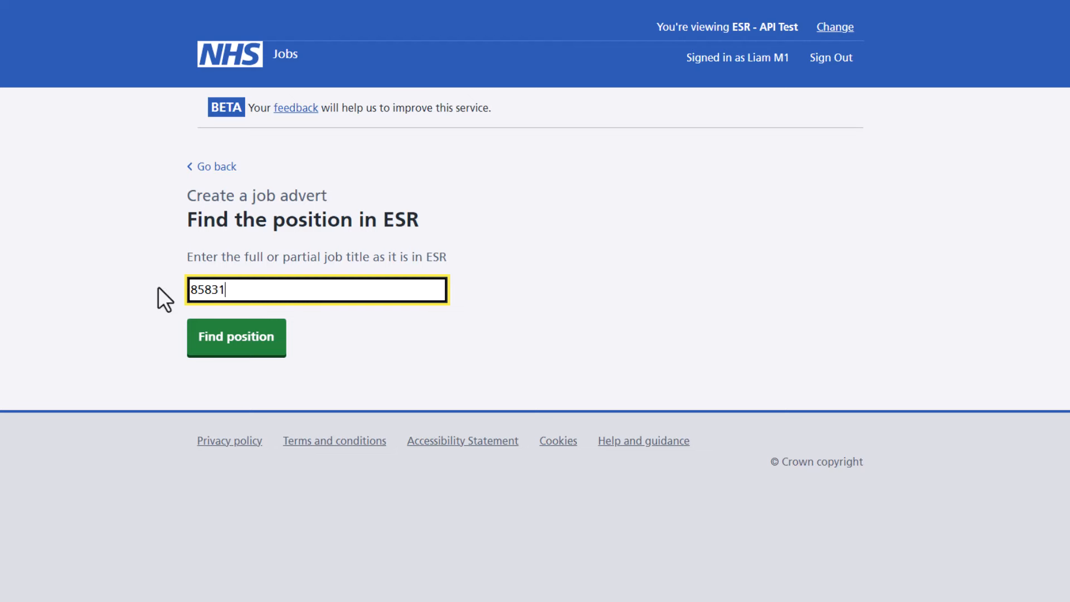
text(46)
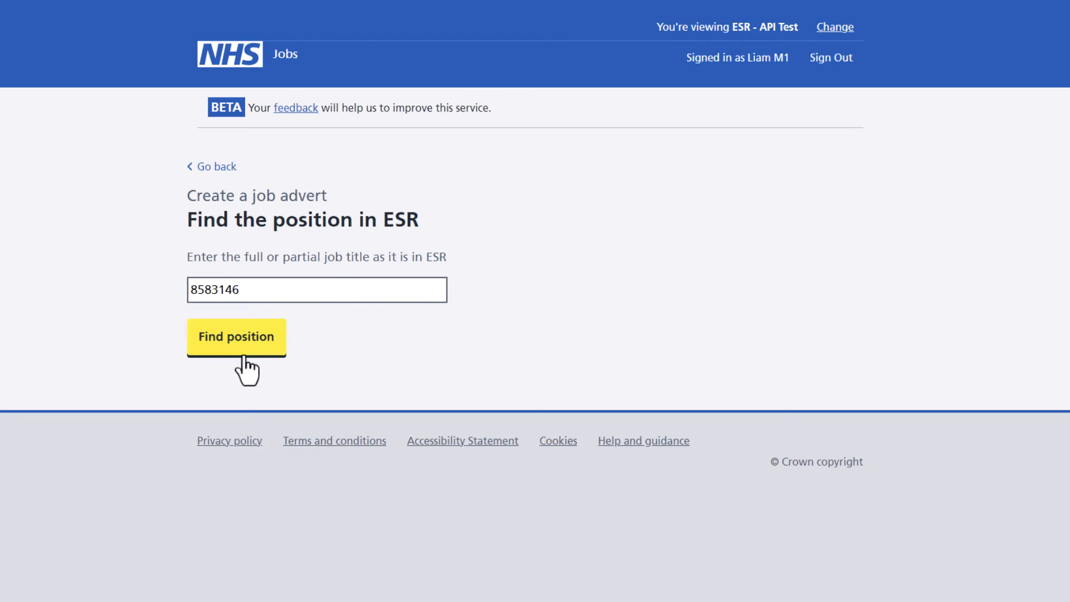
click(235, 337)
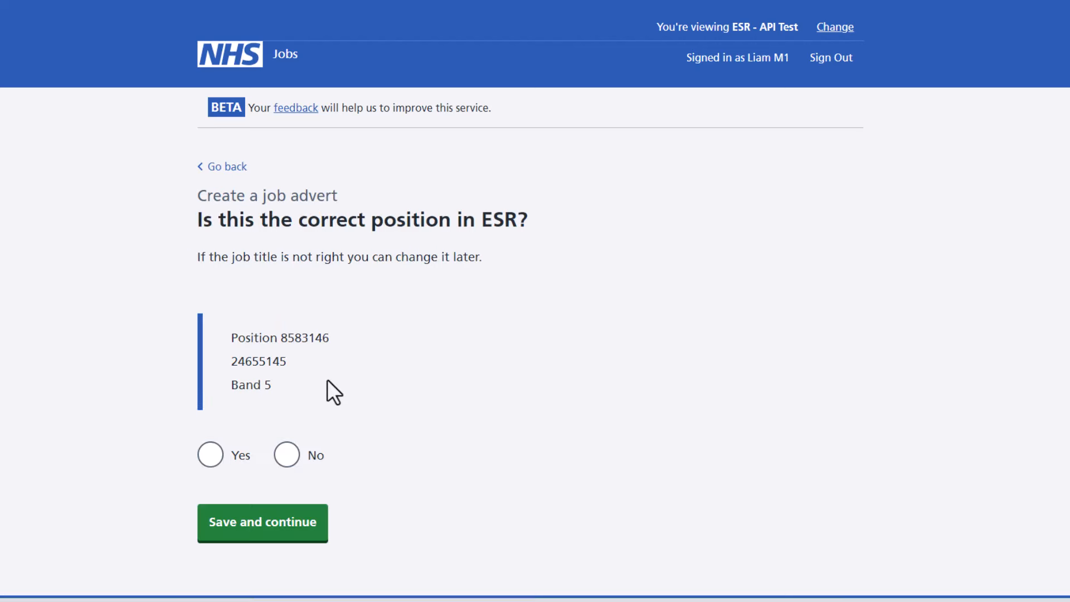
click(209, 455)
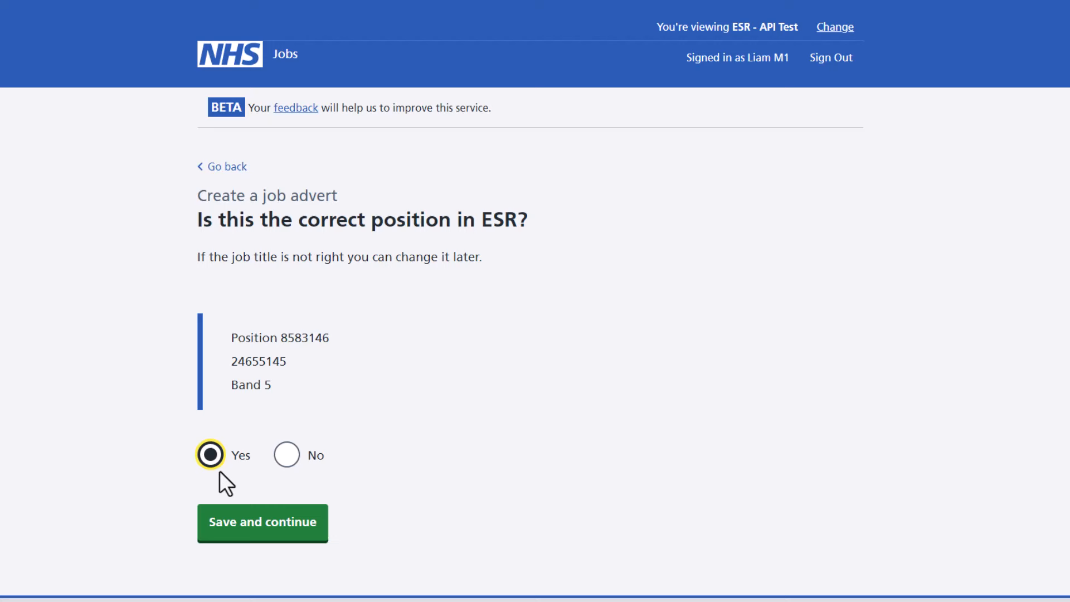
mouse_move(261, 522)
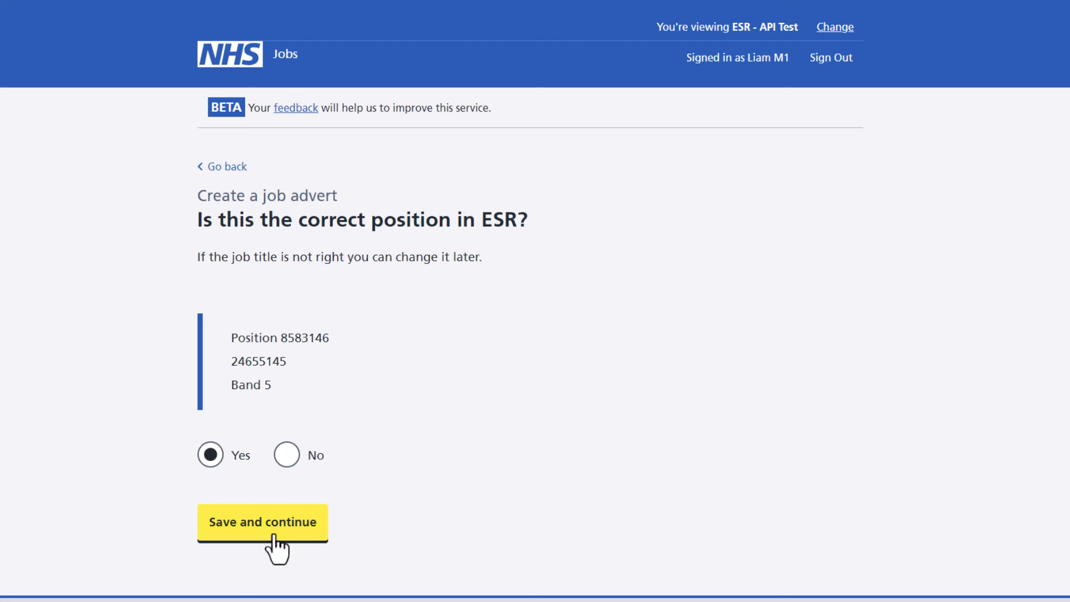
click(261, 522)
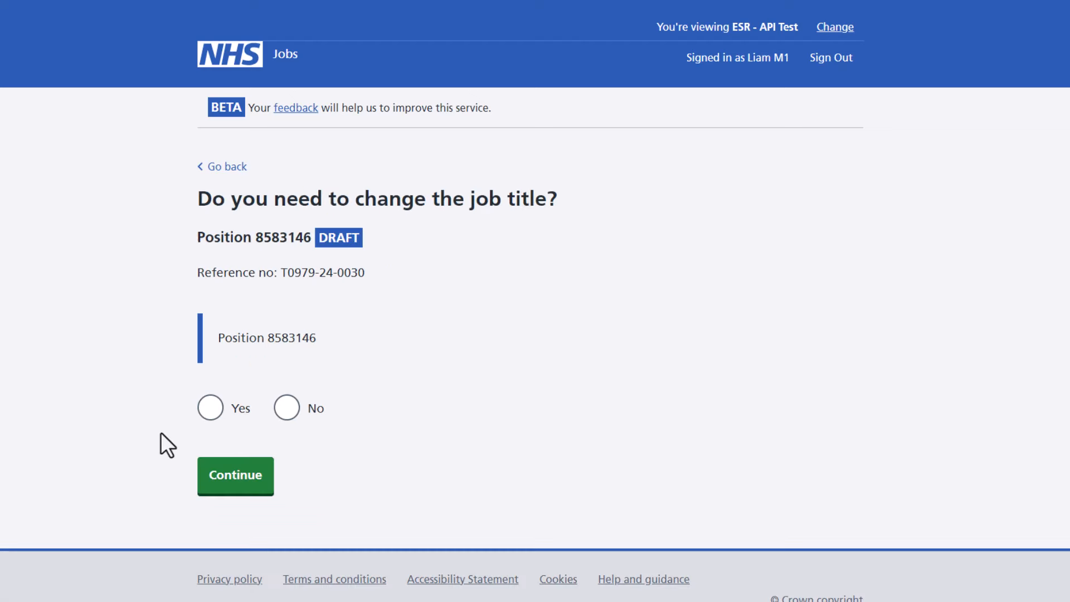
mouse_move(192, 428)
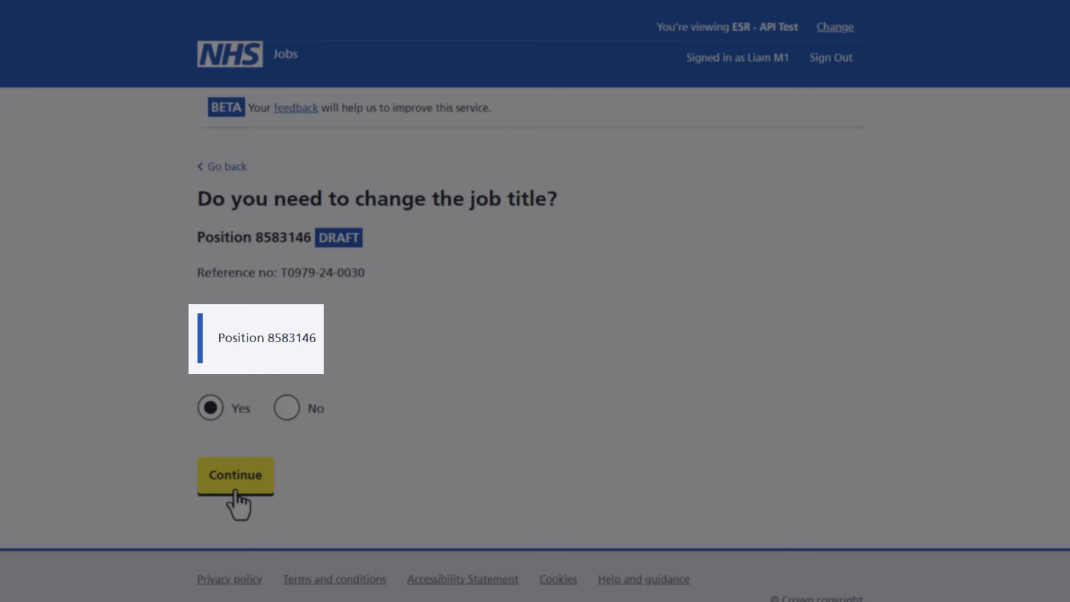
Confirm the title change and save Administrator as the new job title.
click(235, 475)
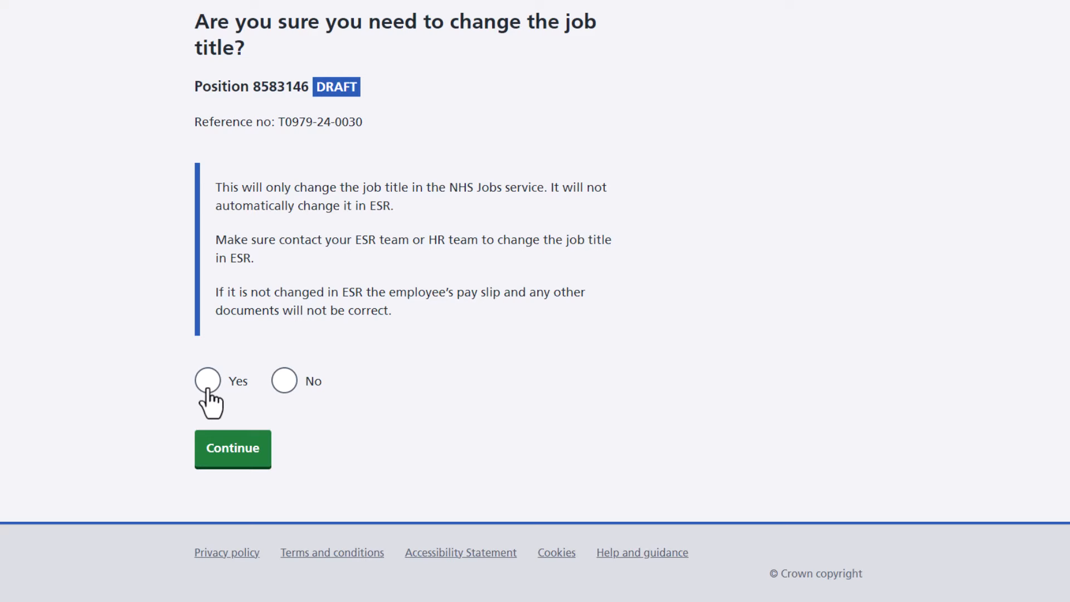
click(208, 381)
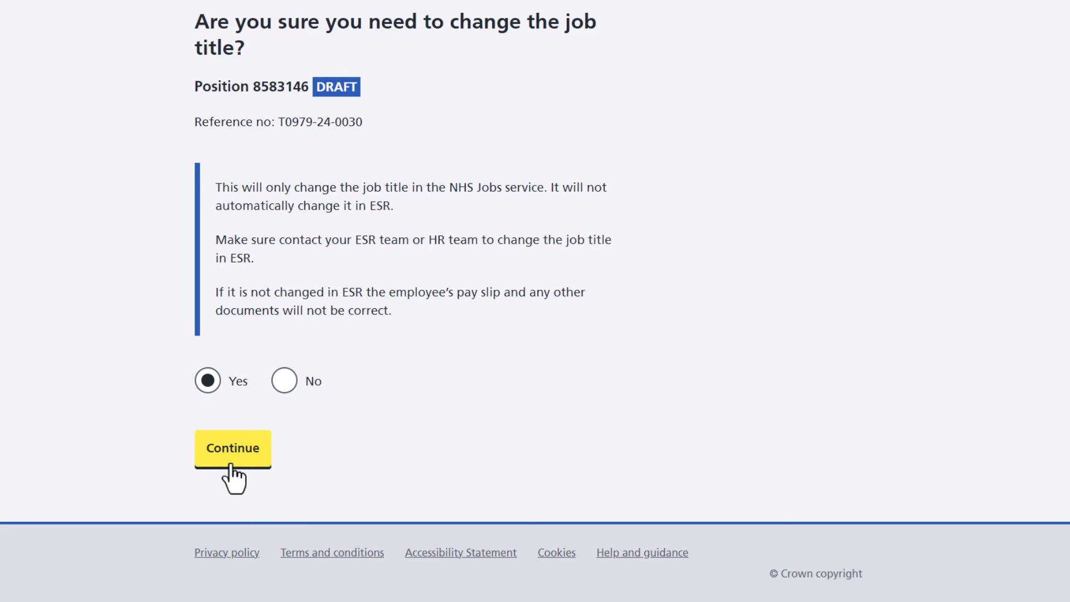
click(231, 448)
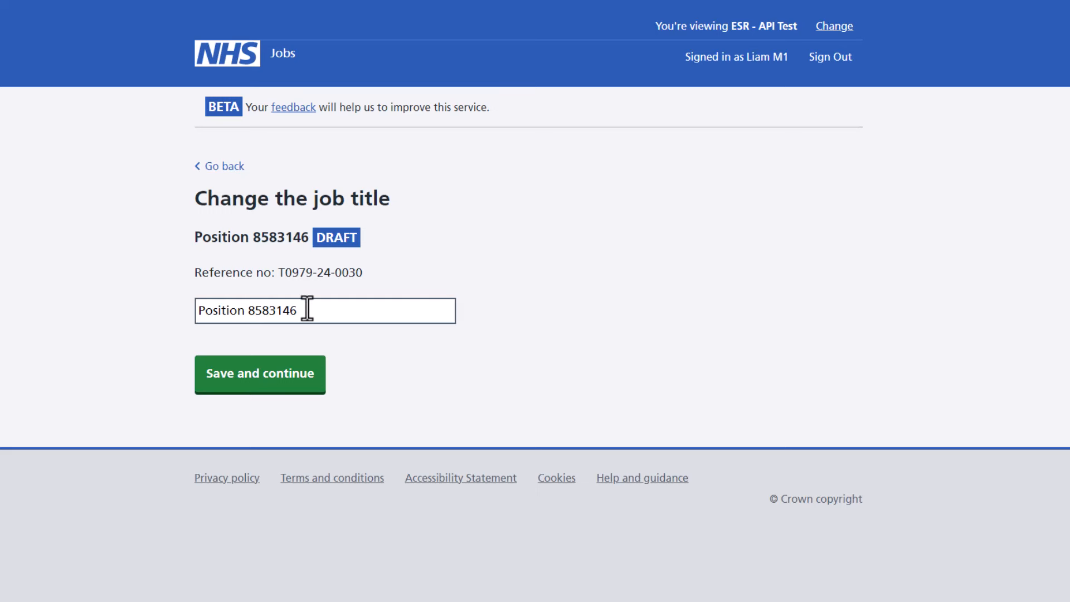
text(Administrator)
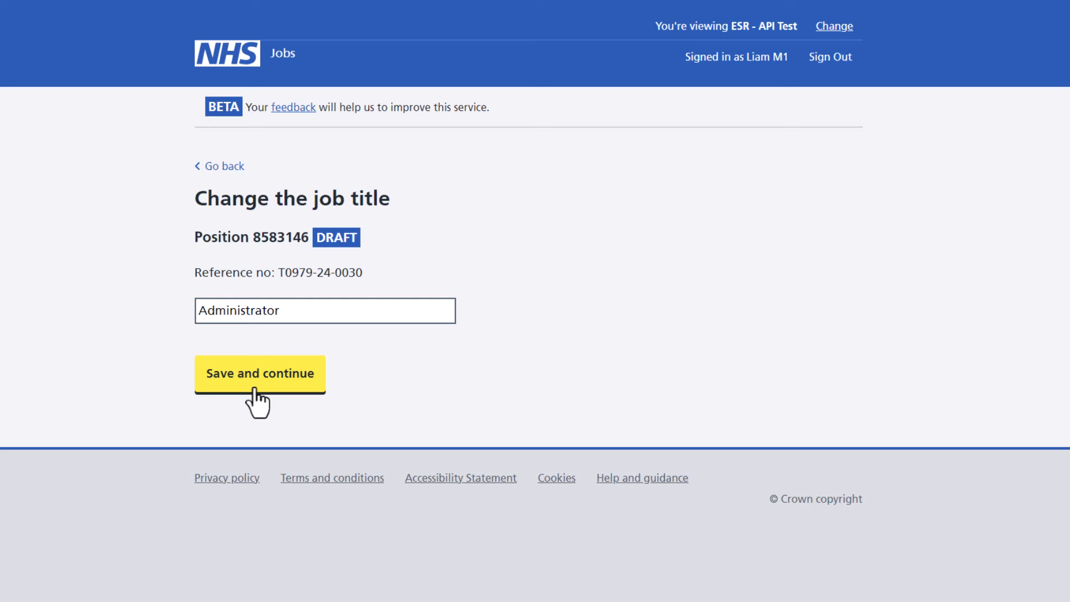
click(259, 374)
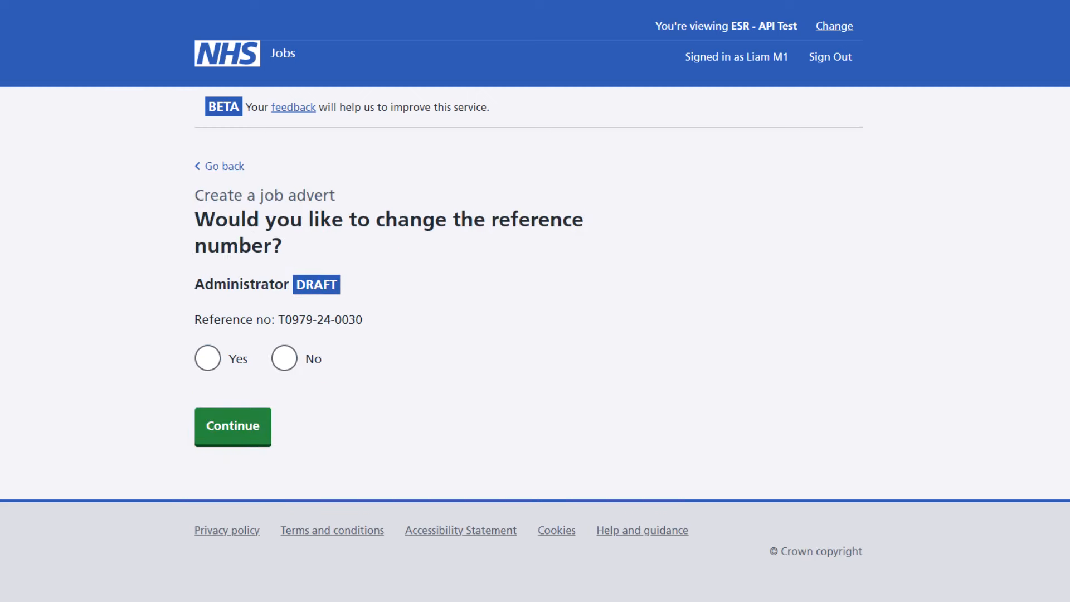
Choose to change the reference, replace its suffix with 8642 and save T0979-8642.
click(208, 358)
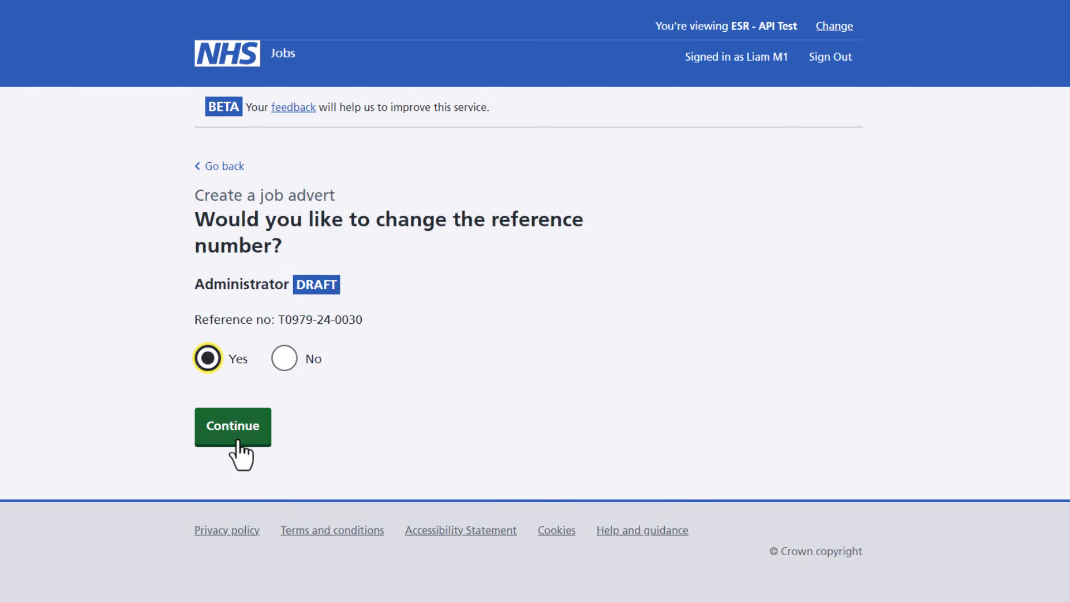
click(232, 425)
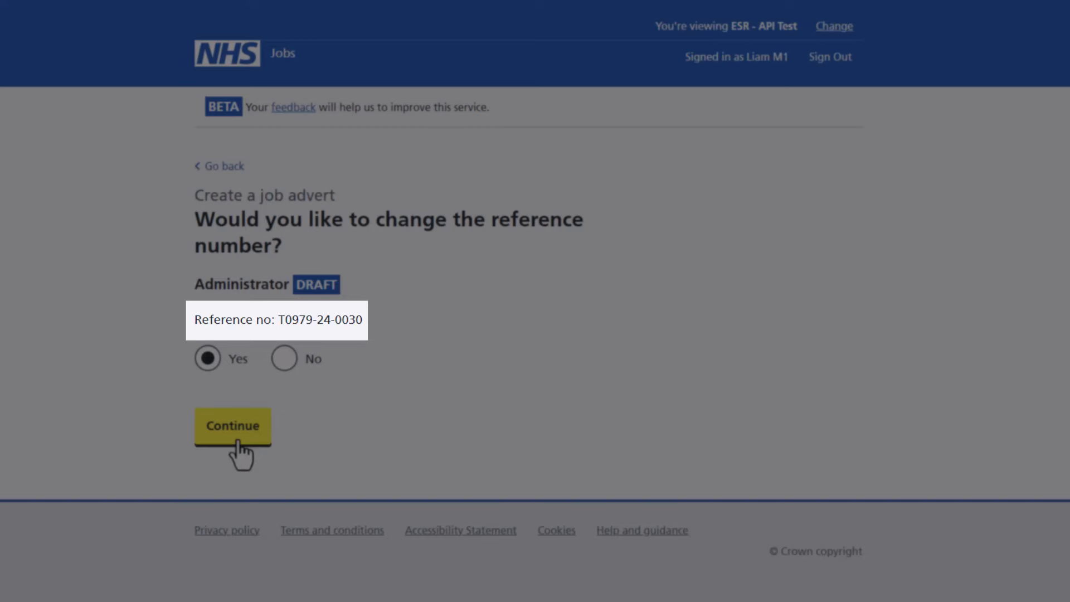
click(232, 425)
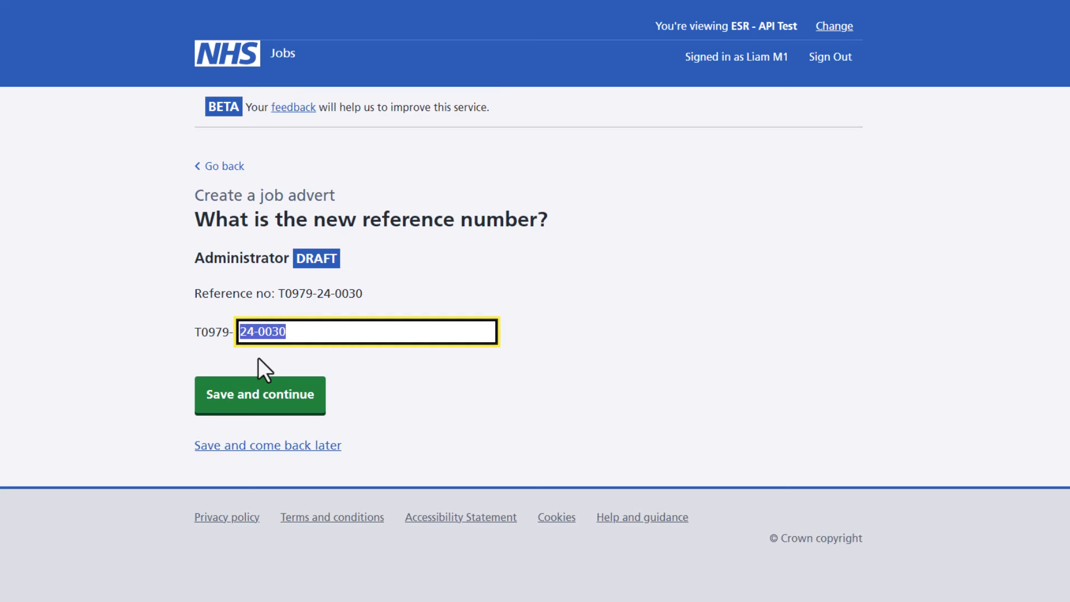
text(8642)
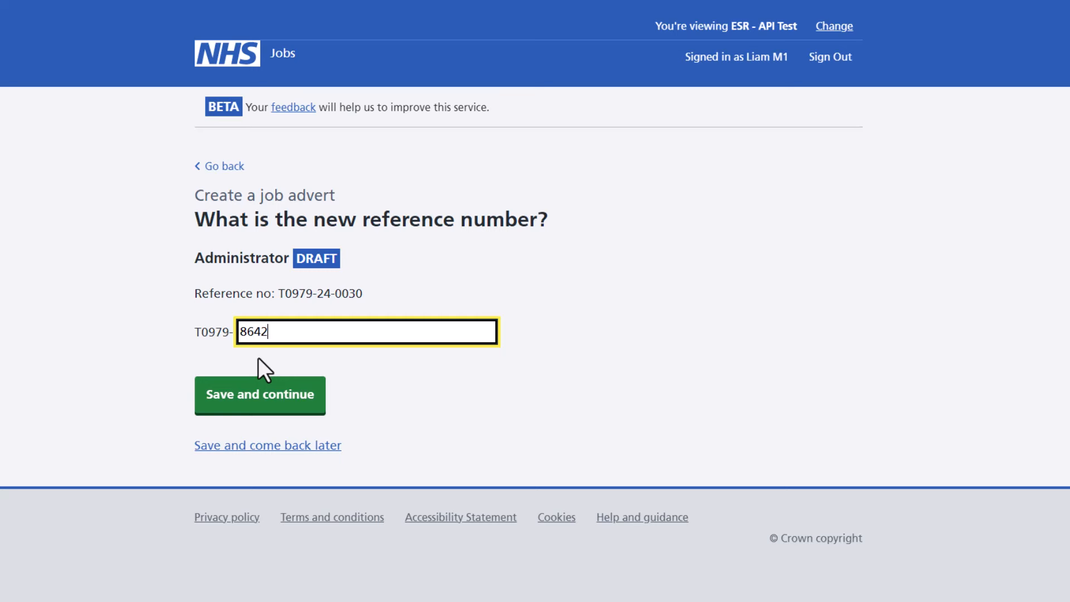
click(260, 394)
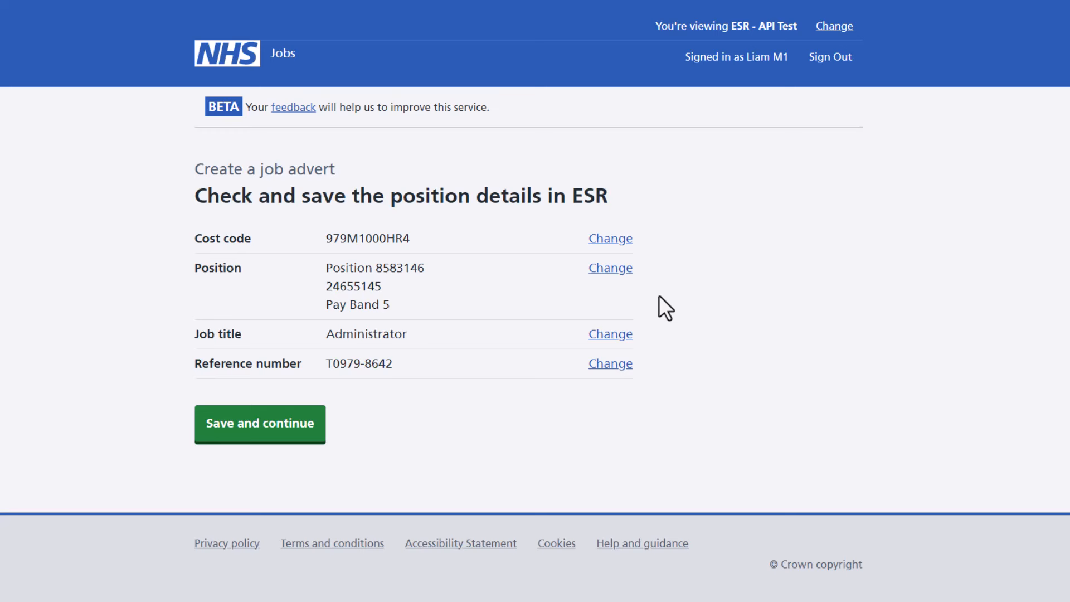
mouse_move(635, 290)
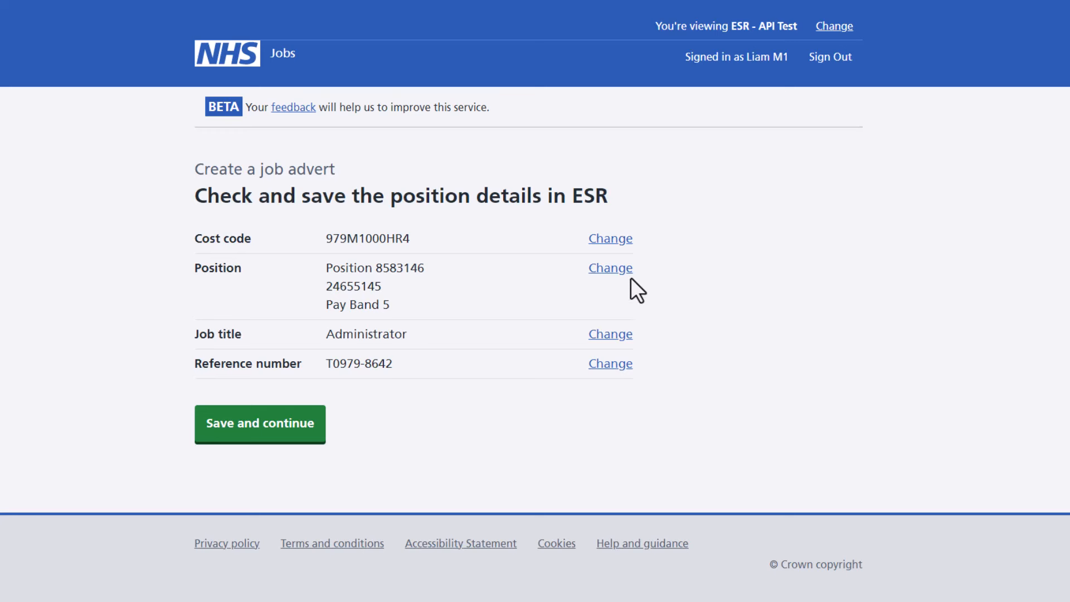
mouse_move(610, 267)
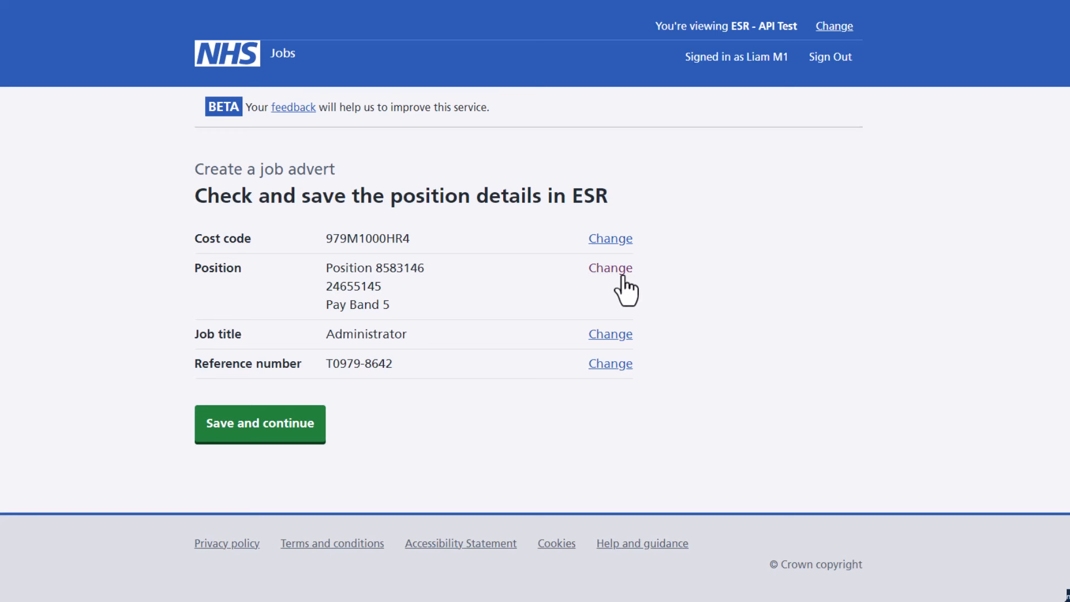
mouse_move(340, 419)
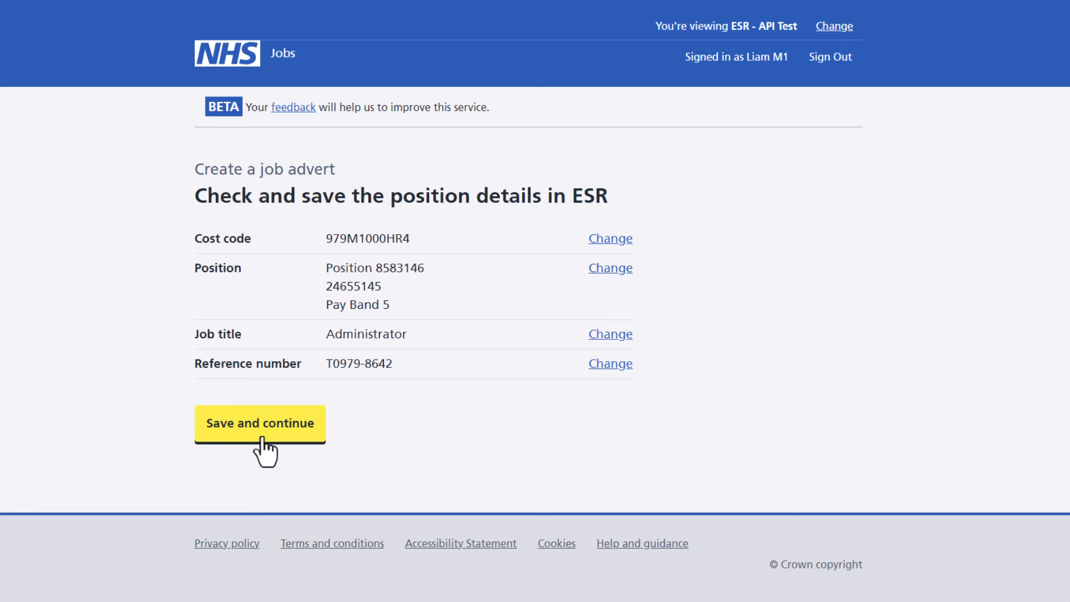
Save the checked ESR position details, marking the section complete at 1 of 12.
click(258, 423)
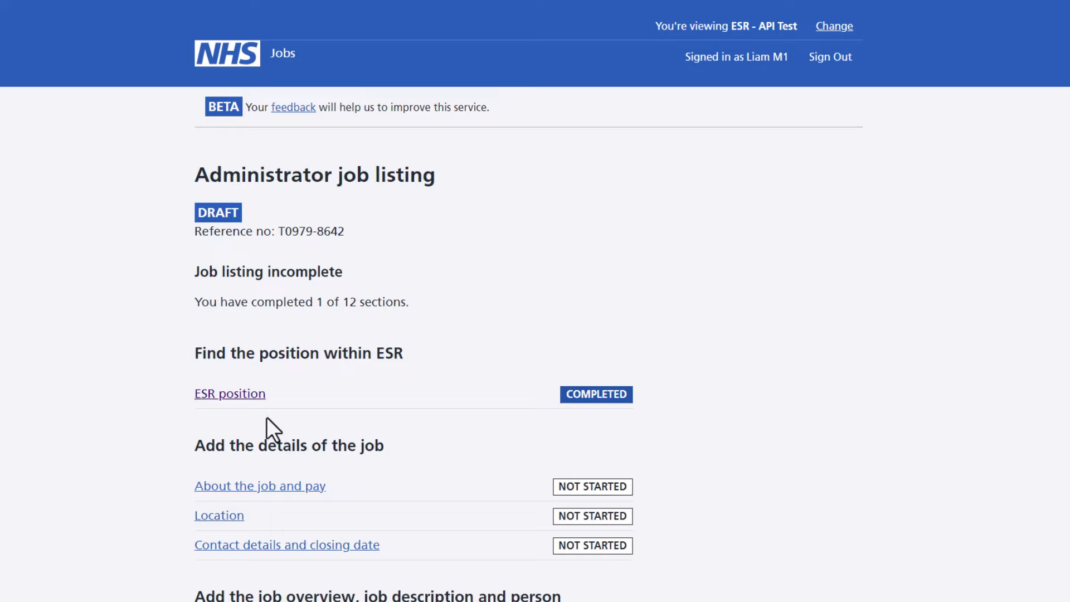